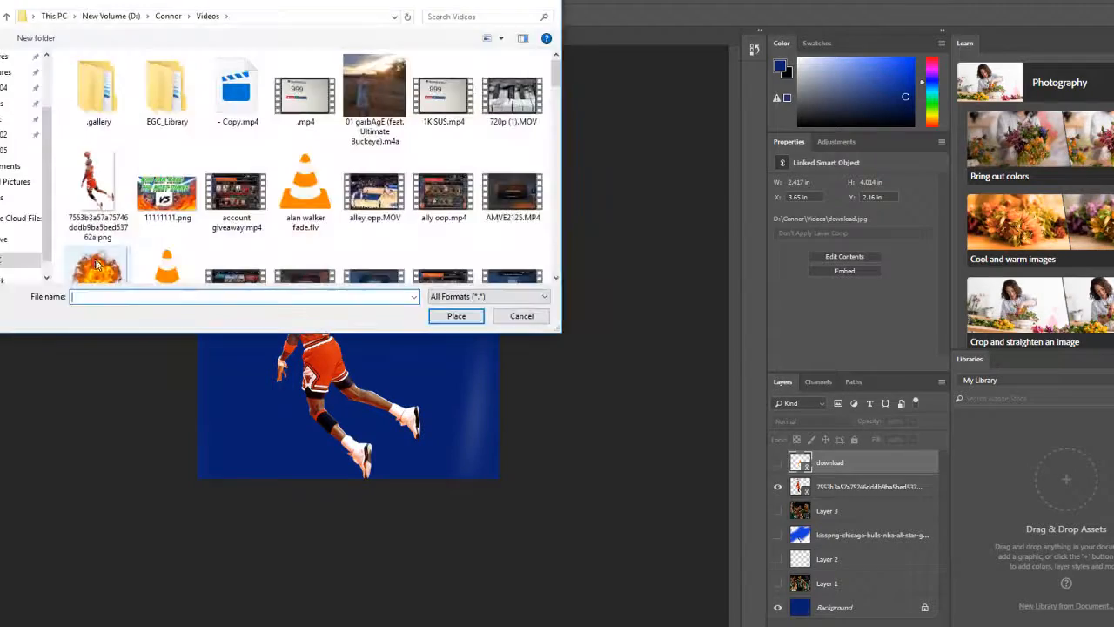
# - Place the fireball PNG above Jordan's raised hand, then search 'bulls logo' in the browser
pyautogui.click(457, 317)
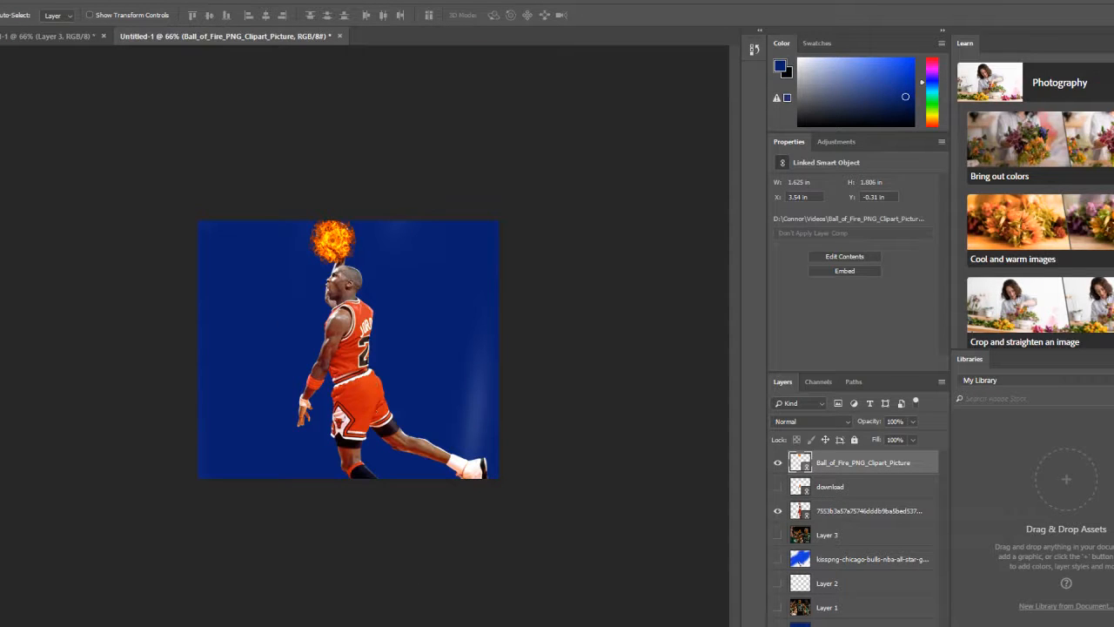
pyautogui.moveTo(477, 560)
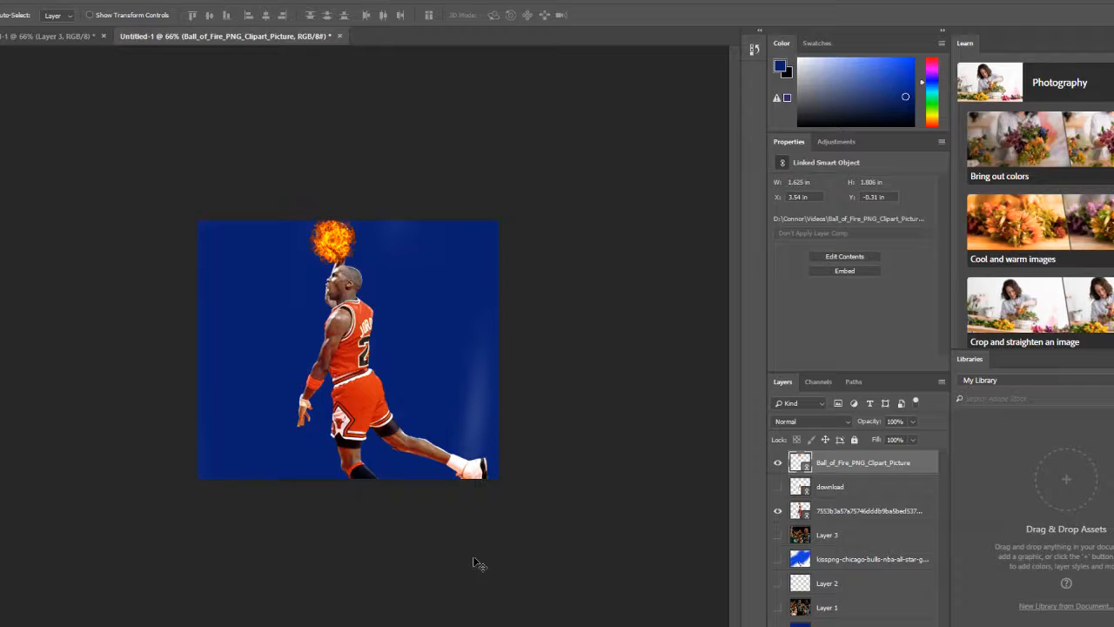
pyautogui.moveTo(199, 179)
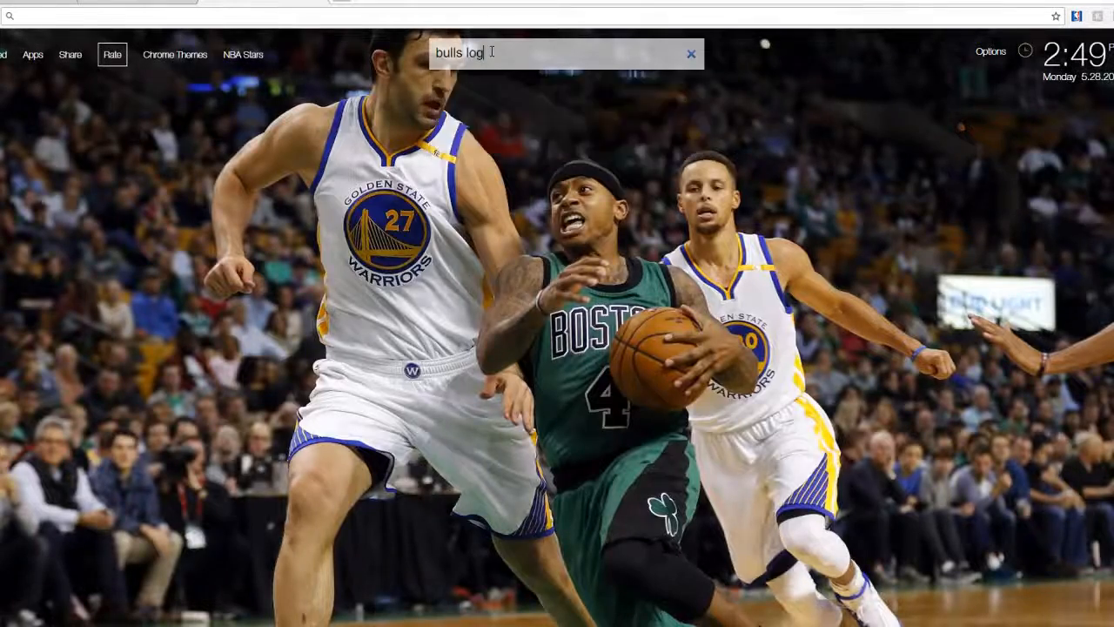
pyautogui.press('Return')
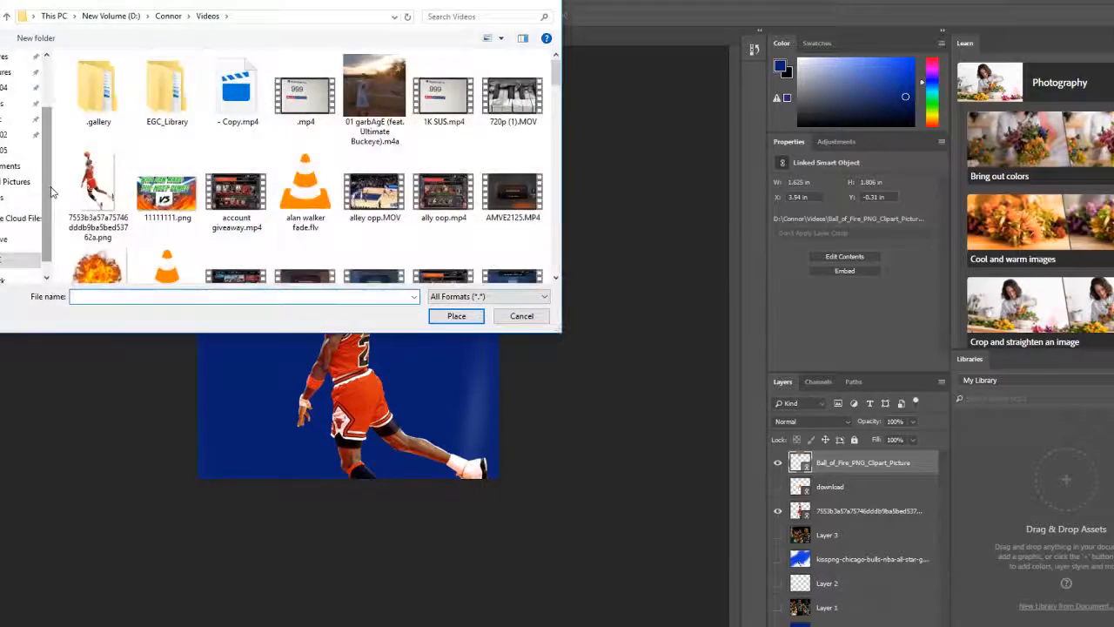
# - Place the Chicago Bulls logo file behind Jordan over the red-to-white background
pyautogui.click(457, 317)
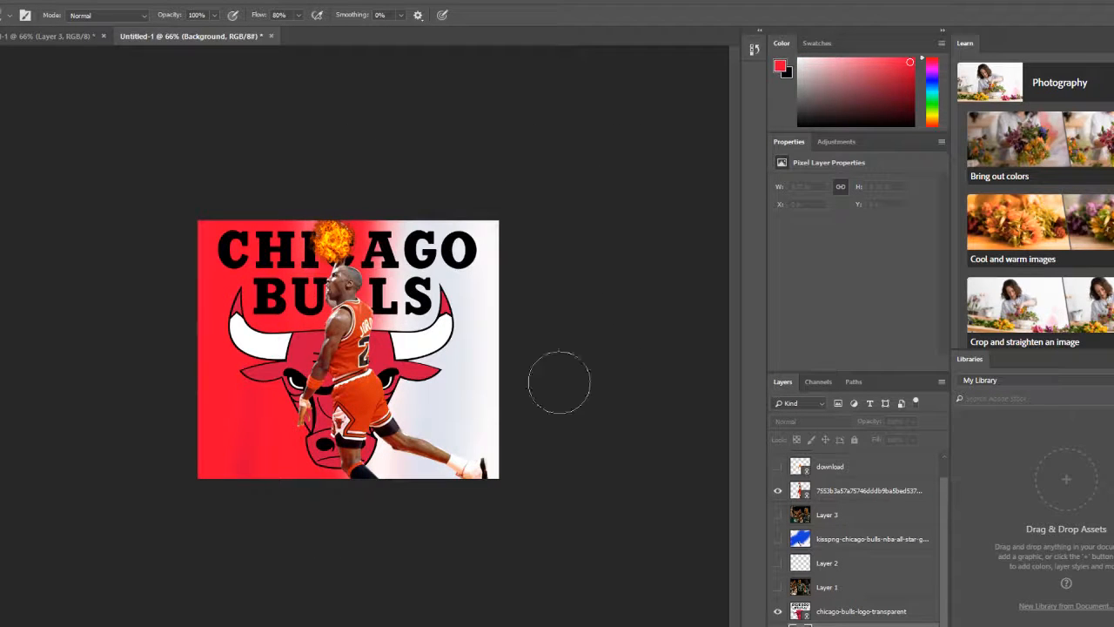
pyautogui.click(867, 491)
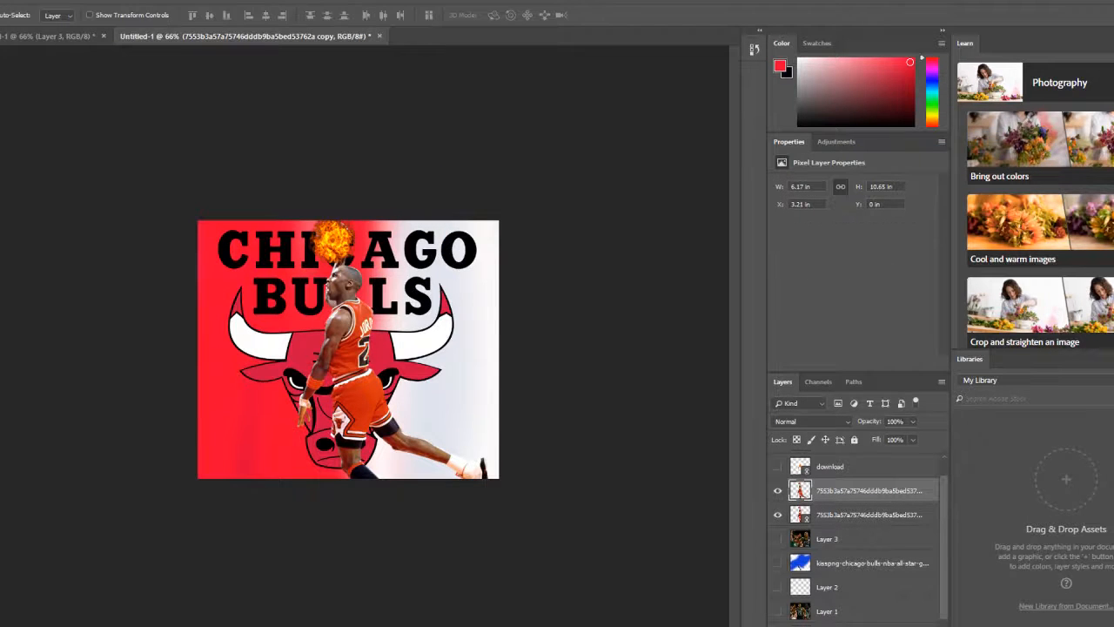
# - Bring up Blending Options on the duplicated Jordan layer to fade the copy on the right
pyautogui.rightClick(870, 491)
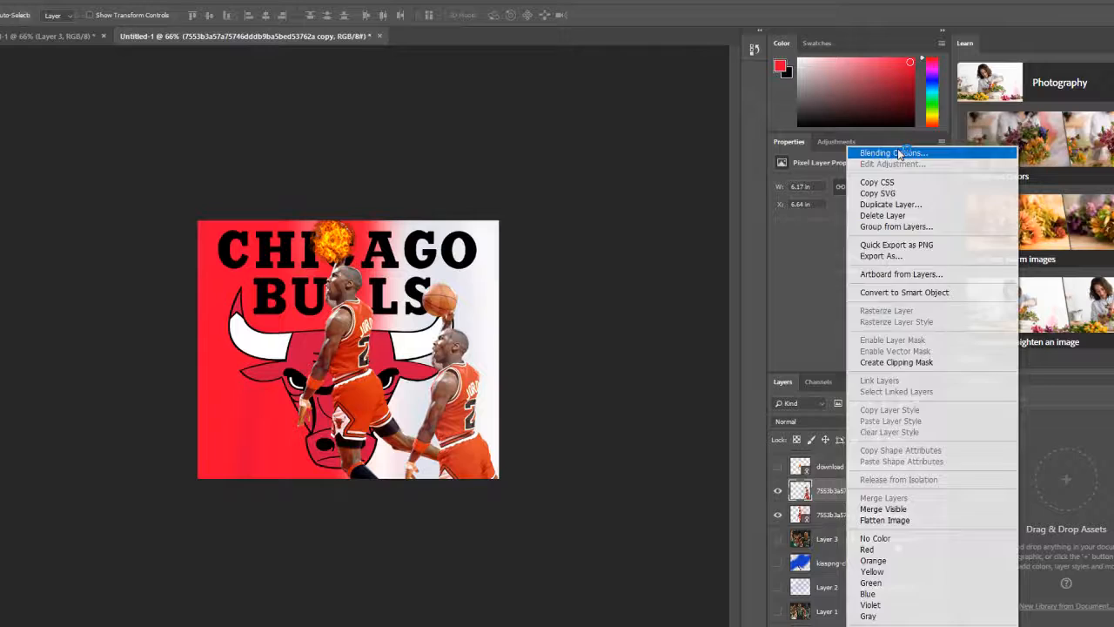
pyautogui.click(886, 153)
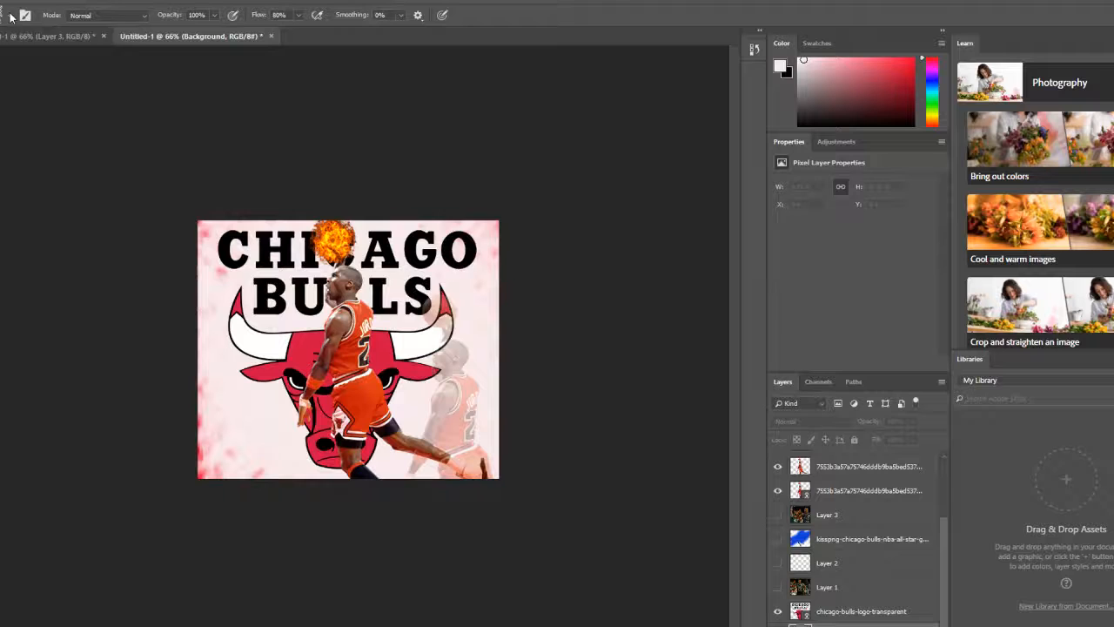
# - Outline diagonal stripe selections with the Polygonal Lasso and fill them red behind the logo
pyautogui.click(39, 14)
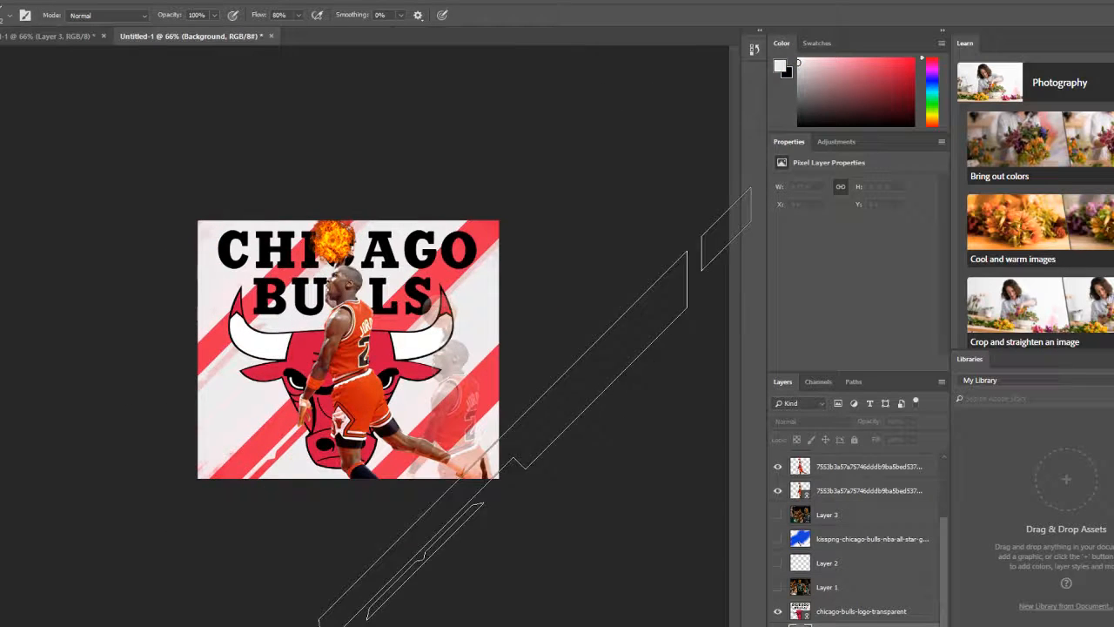
pyautogui.click(910, 66)
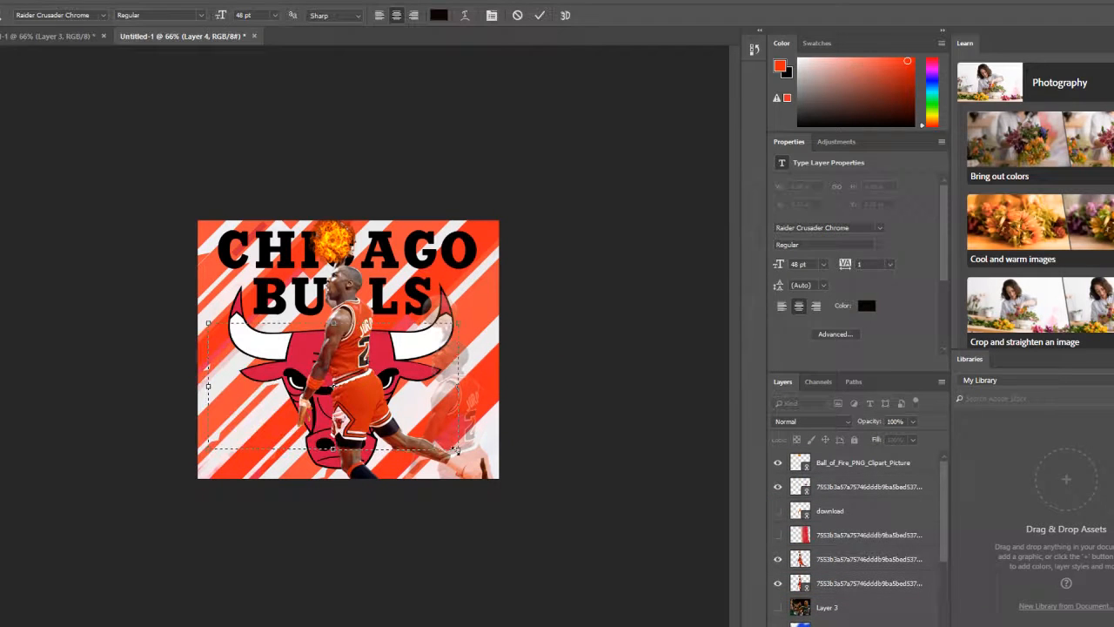
# - Set the pending text layer's font to Road Rage
pyautogui.click(56, 14)
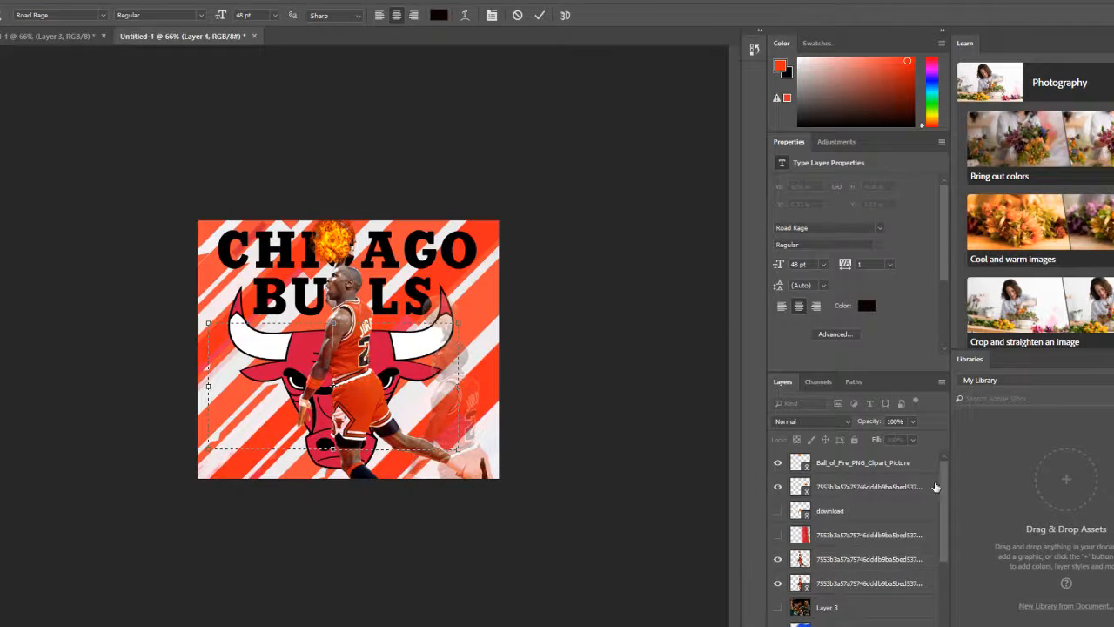